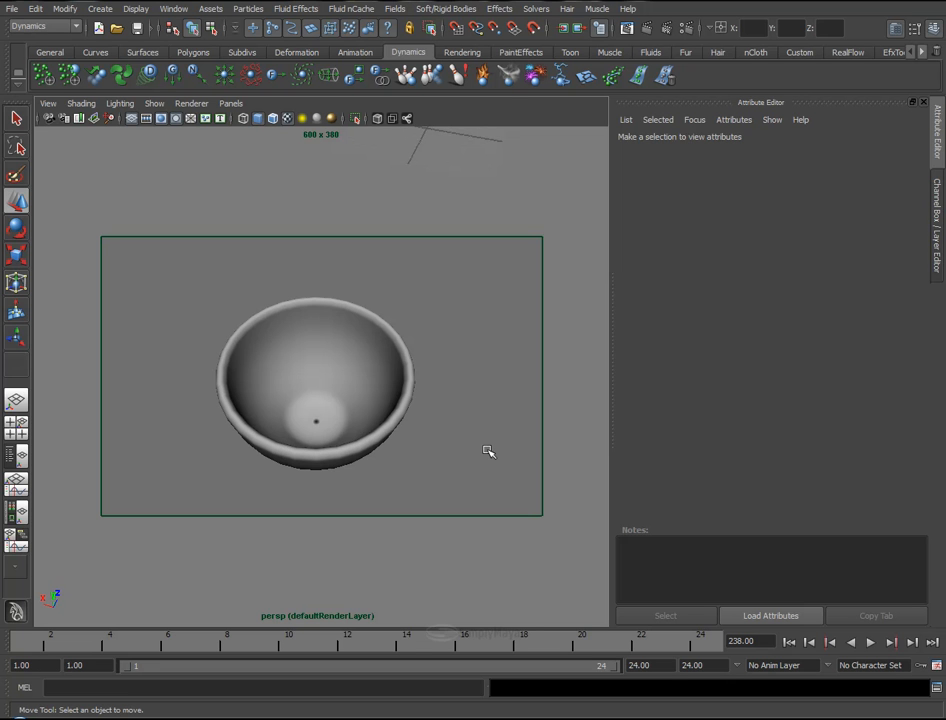
{"action": "mouse_move", "coordinate": [166, 137]}
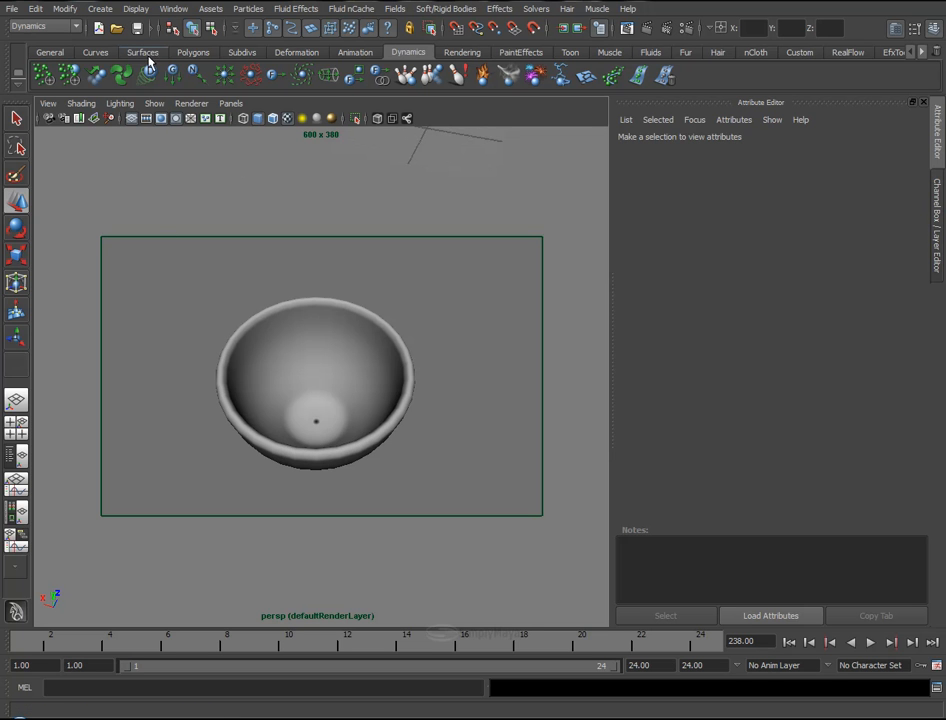
Create a NURBS sphere from the Surfaces shelf beside the bowl.
{"action": "left_click", "coordinate": [141, 52]}
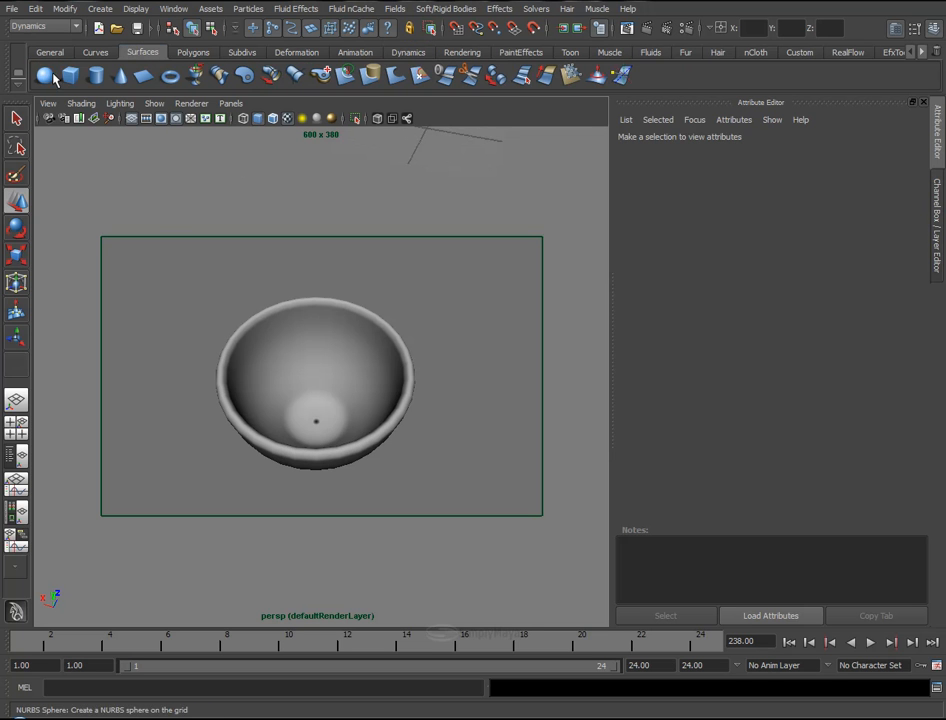
{"action": "left_click", "coordinate": [315, 373]}
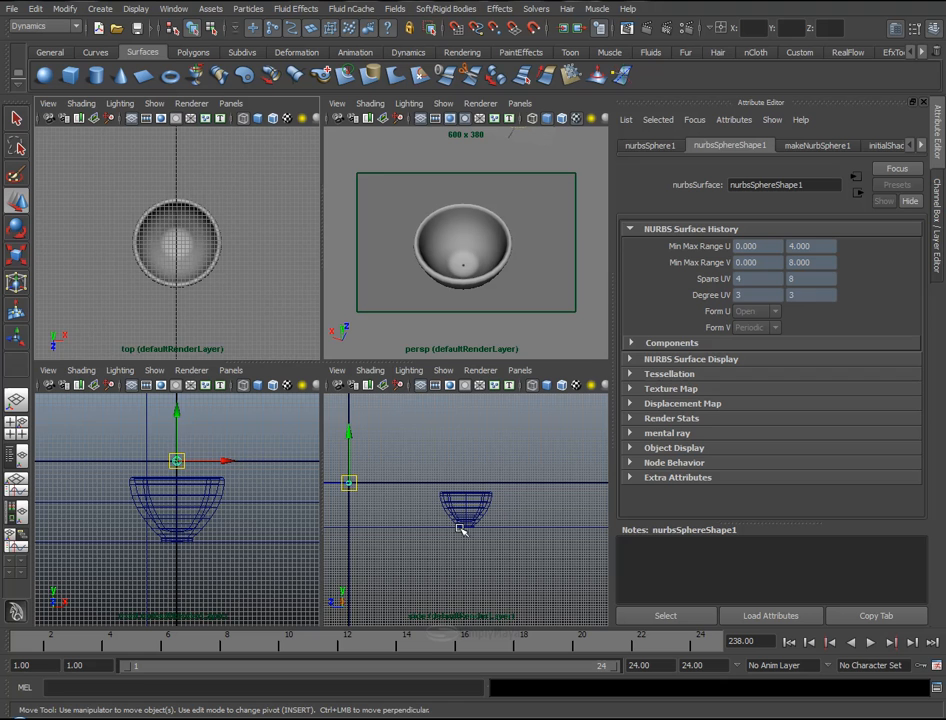
{"action": "mouse_move", "coordinate": [340, 493]}
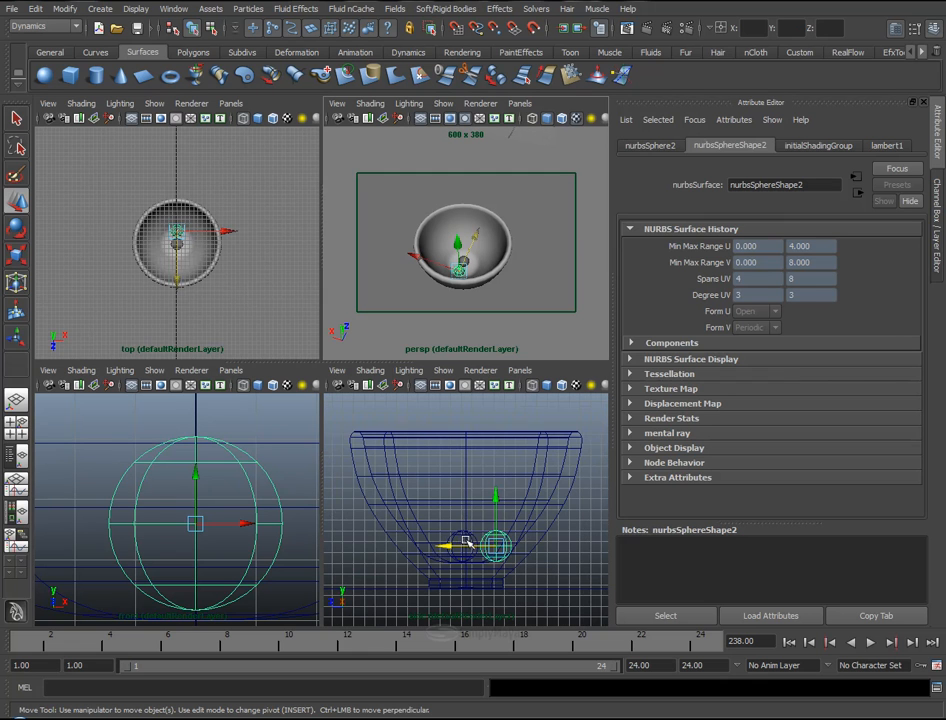
{"action": "mouse_move", "coordinate": [404, 486]}
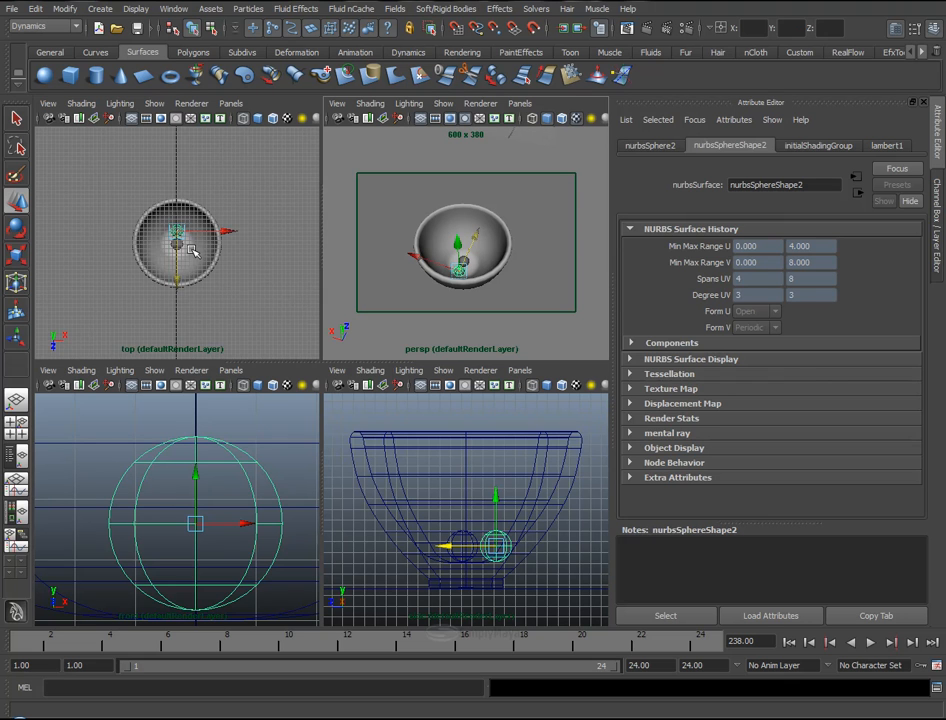
{"action": "mouse_move", "coordinate": [287, 189]}
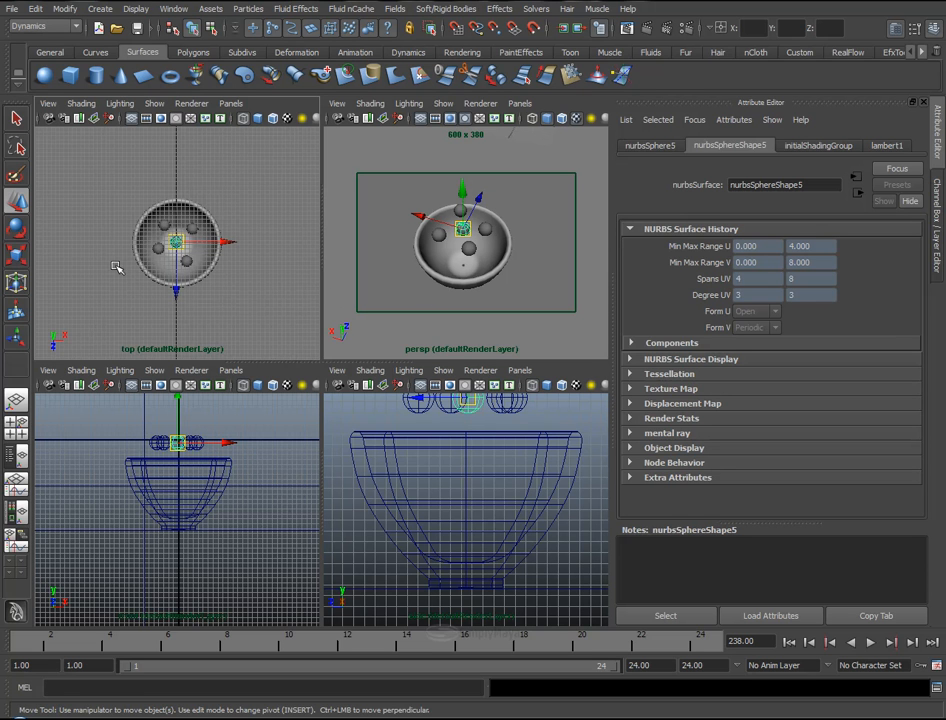
{"action": "mouse_move", "coordinate": [25, 442]}
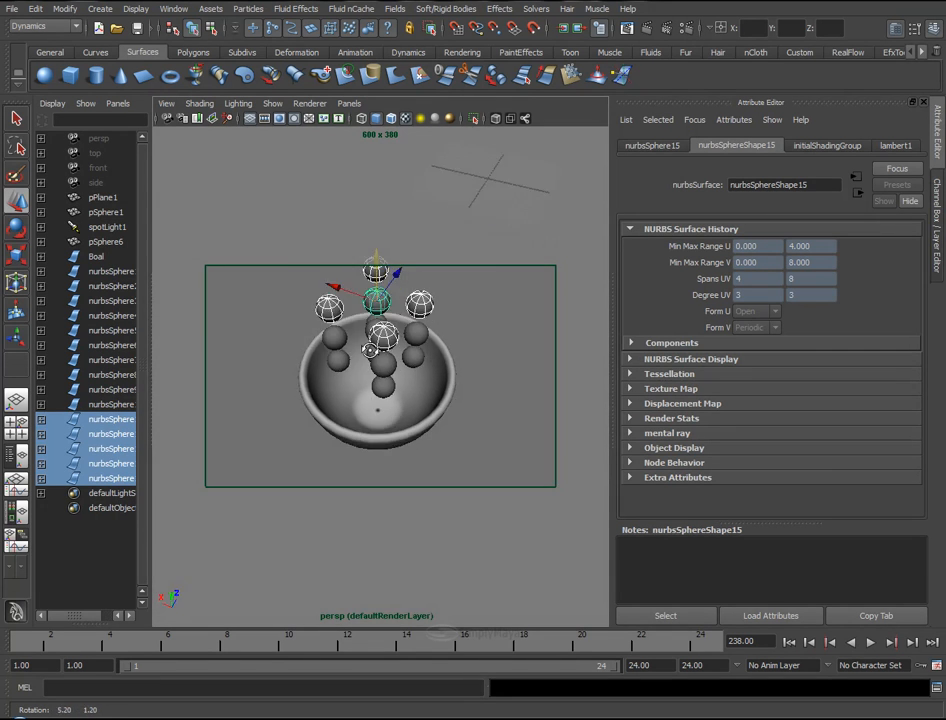
Select nurbsSphere1 through nurbsSphere15 in the Outliner.
{"action": "left_click", "coordinate": [97, 256]}
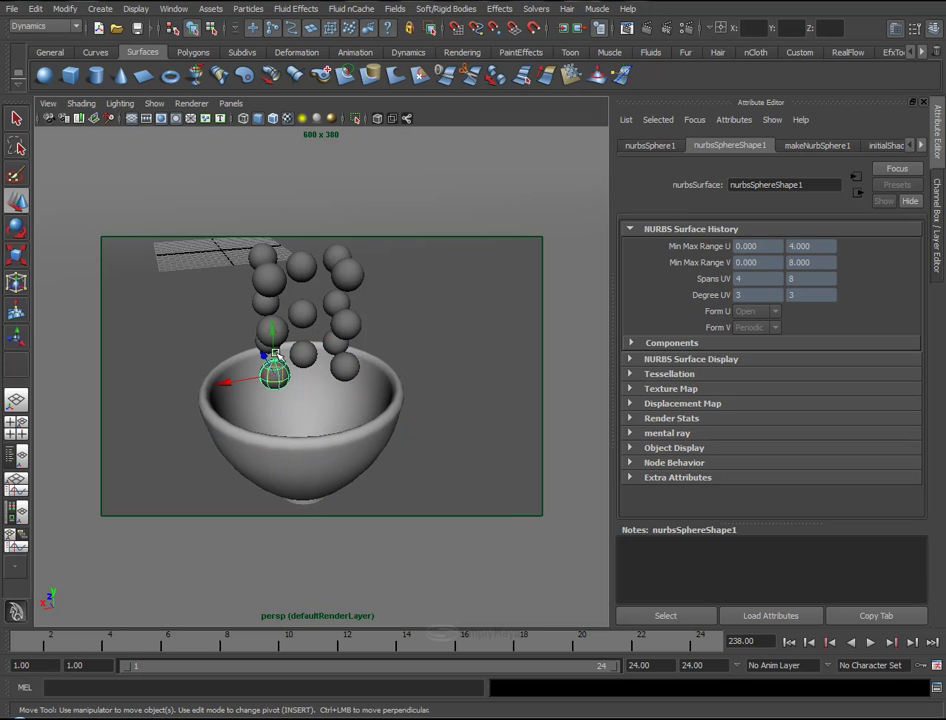
{"action": "mouse_move", "coordinate": [325, 338]}
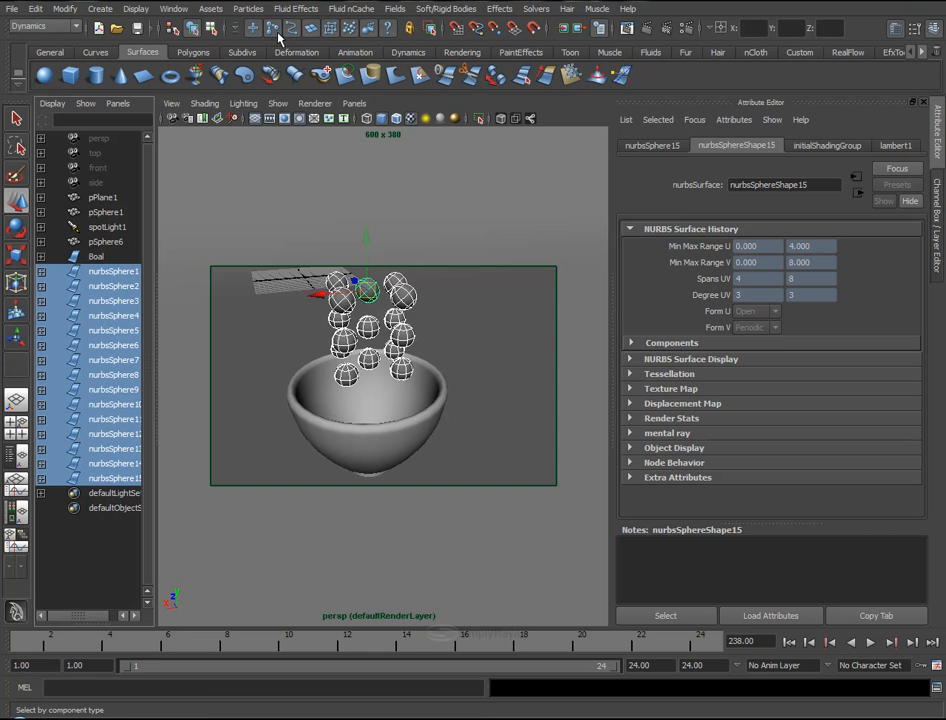
Apply Create Active Rigid Body to the fifteen selected spheres.
{"action": "left_click", "coordinate": [435, 9]}
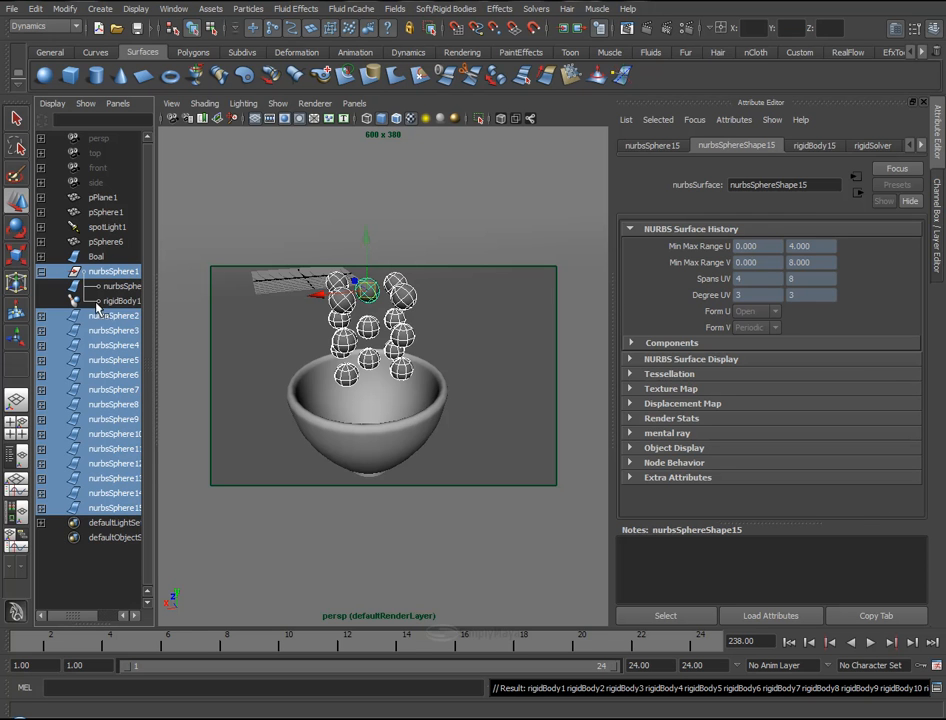
{"action": "mouse_move", "coordinate": [155, 296]}
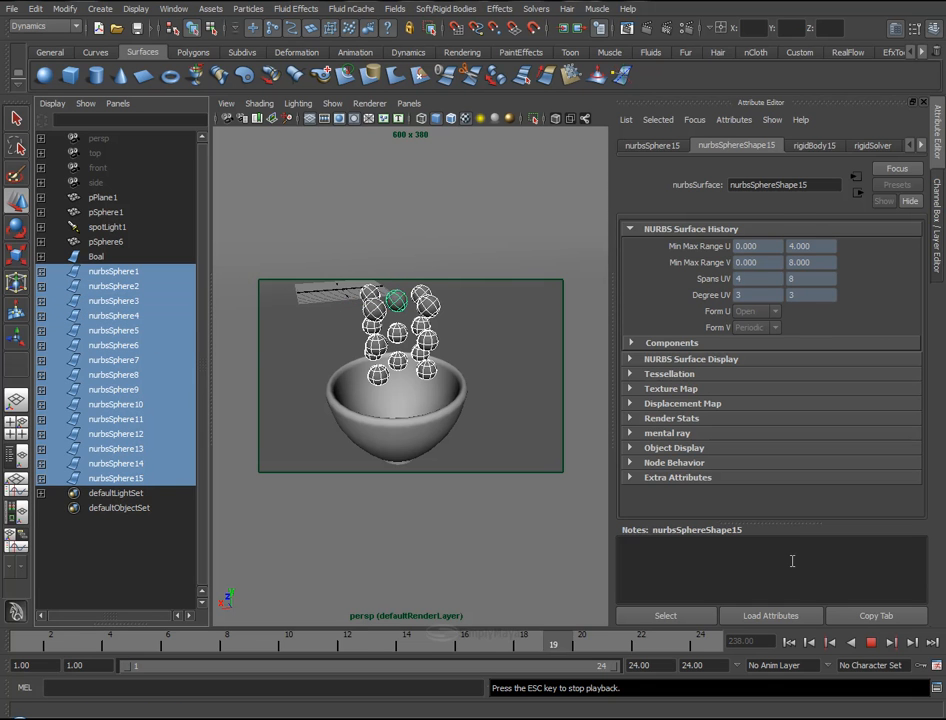
Stop the running sphere simulation playback.
{"action": "left_click", "coordinate": [814, 642]}
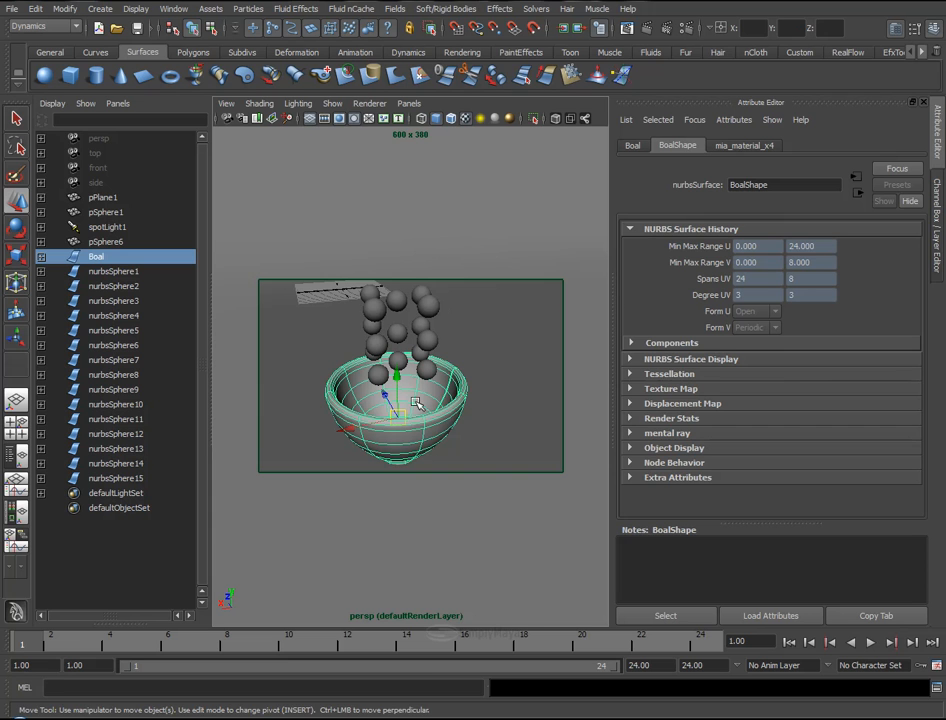
Make Boal a passive rigid body and orbit the view to check it.
{"action": "left_click", "coordinate": [440, 9]}
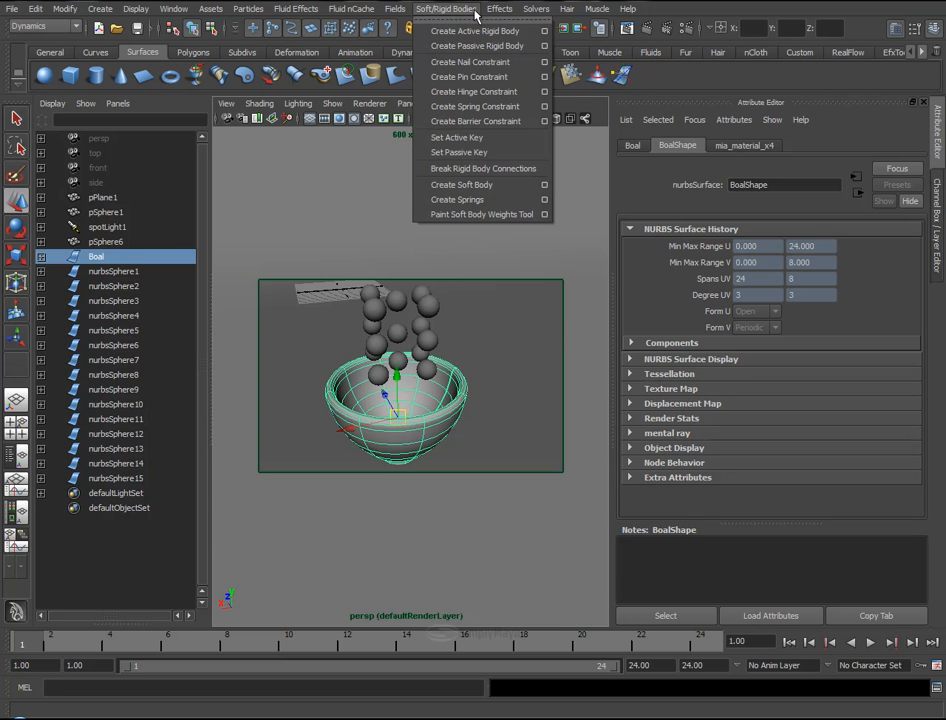
{"action": "mouse_move", "coordinate": [480, 46]}
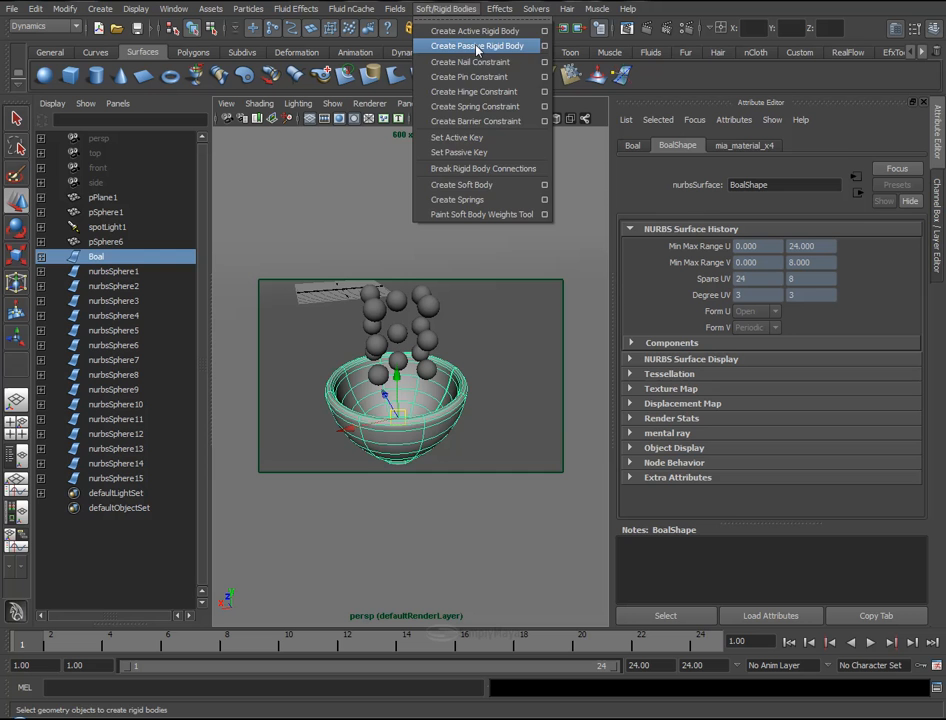
{"action": "left_click", "coordinate": [480, 45]}
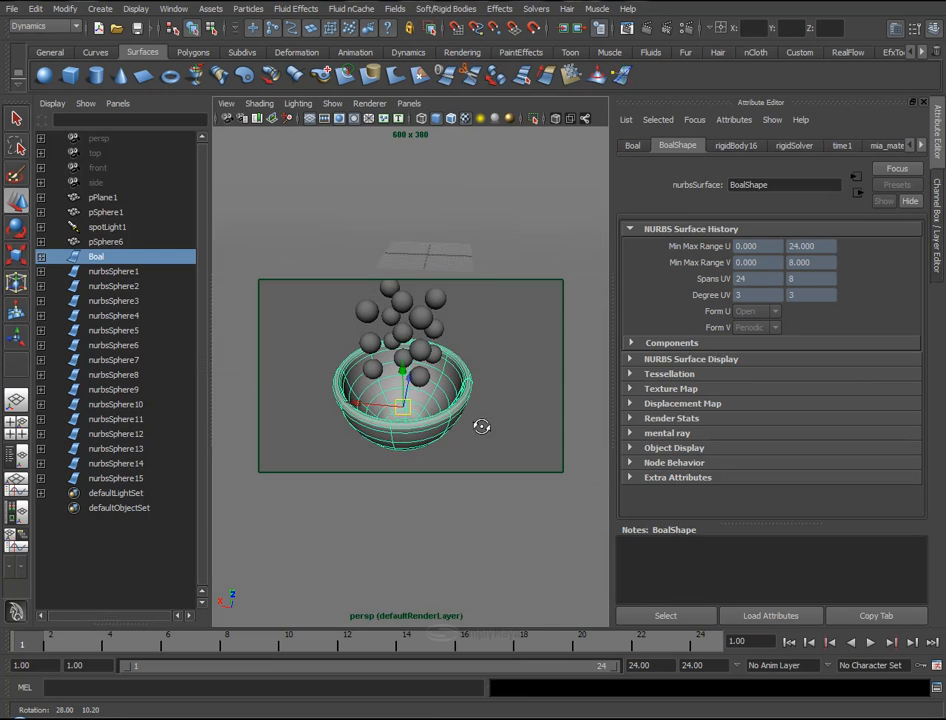
{"action": "left_click_drag", "start_coordinate": [482, 427], "coordinate": [524, 417]}
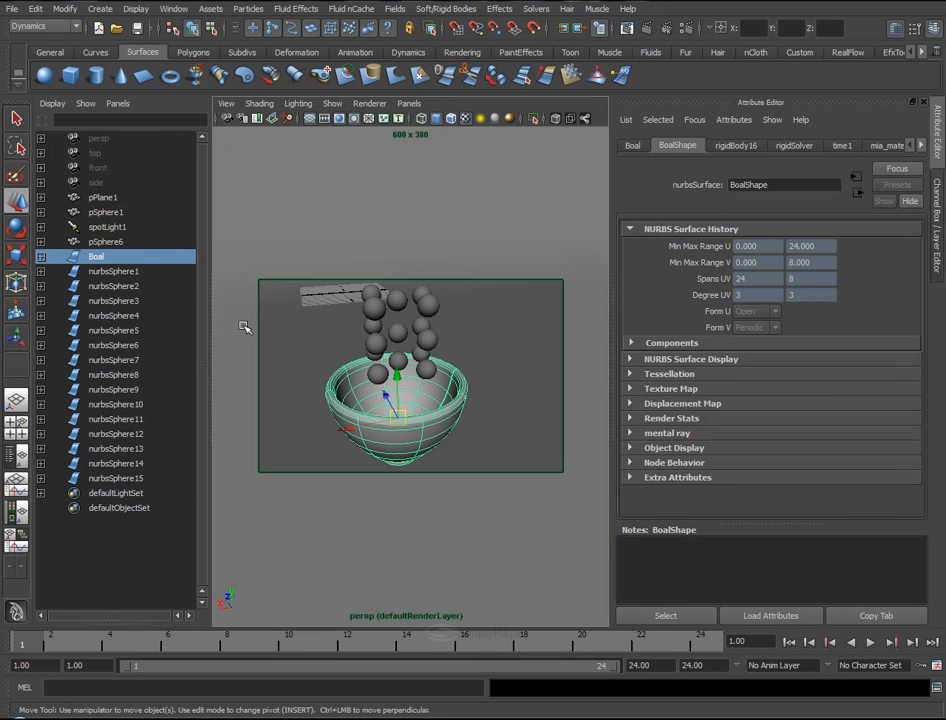
{"action": "left_click", "coordinate": [113, 271]}
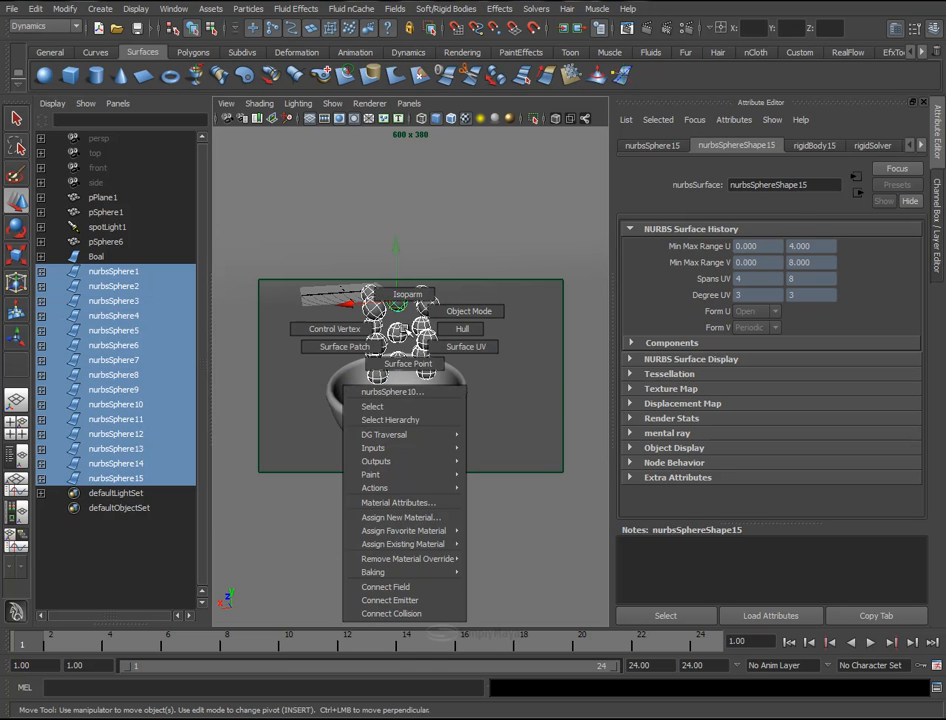
{"action": "mouse_move", "coordinate": [406, 530]}
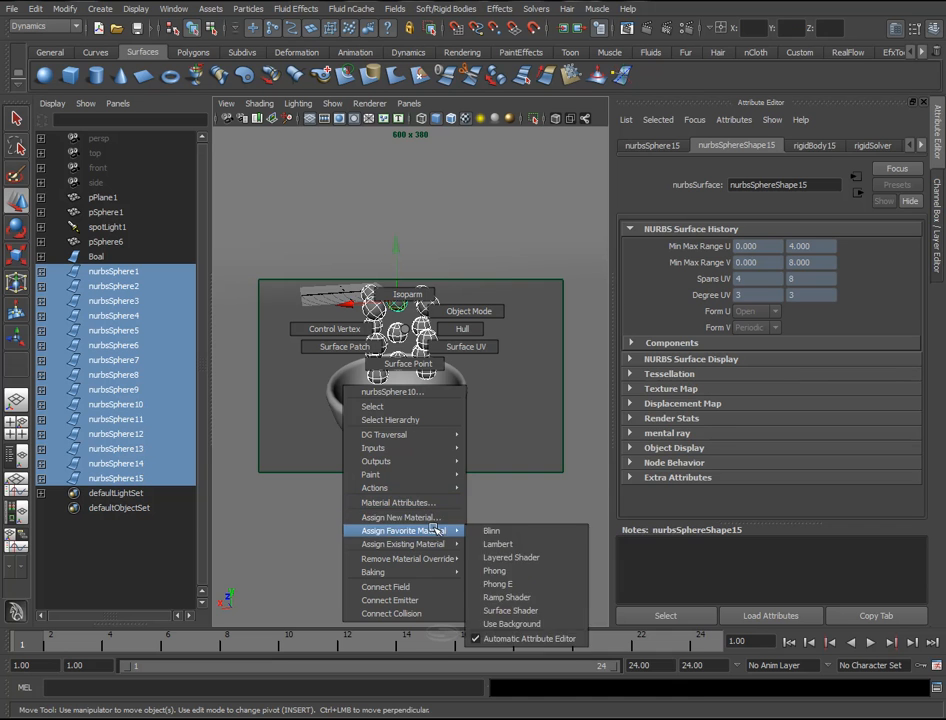
{"action": "mouse_move", "coordinate": [398, 503]}
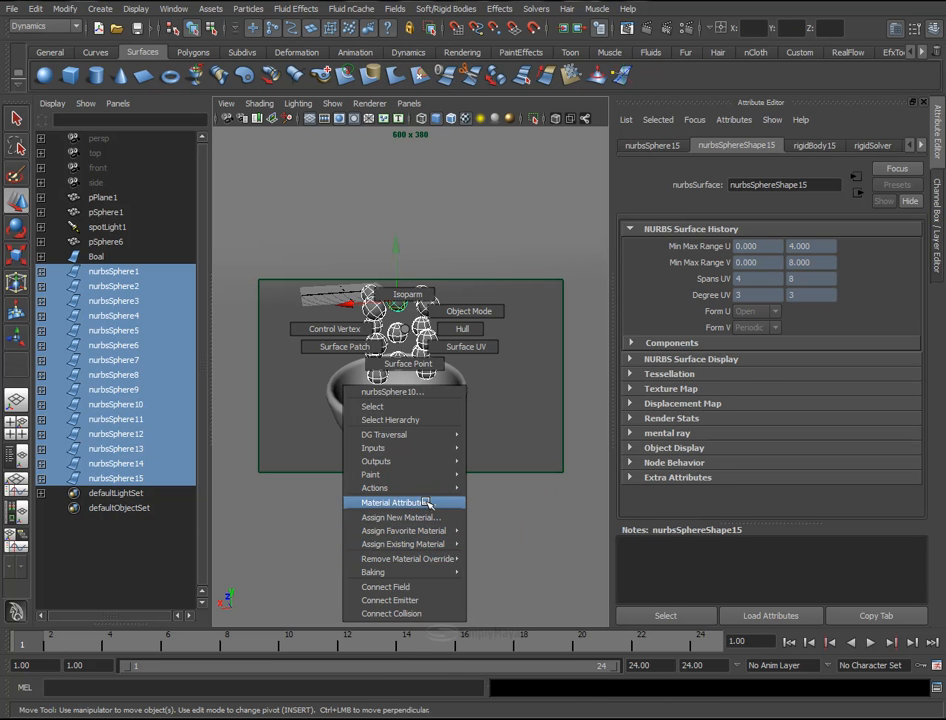
Assign a red mia_material_x with reflectivity 0.75, glossiness 0.9, glossy samples 6.
{"action": "left_click", "coordinate": [401, 517]}
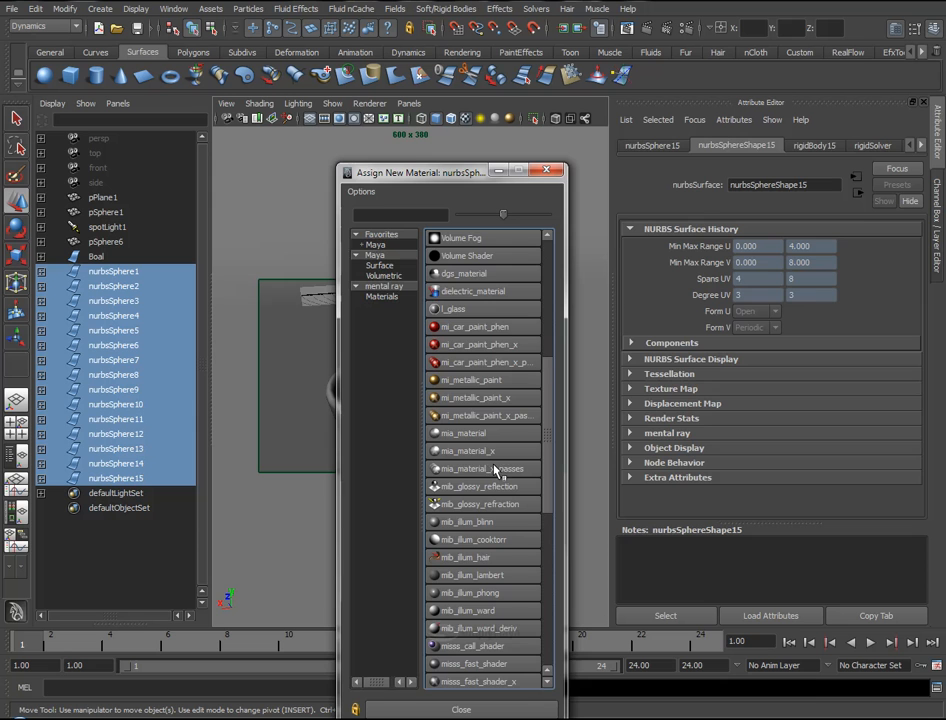
{"action": "left_click", "coordinate": [483, 450]}
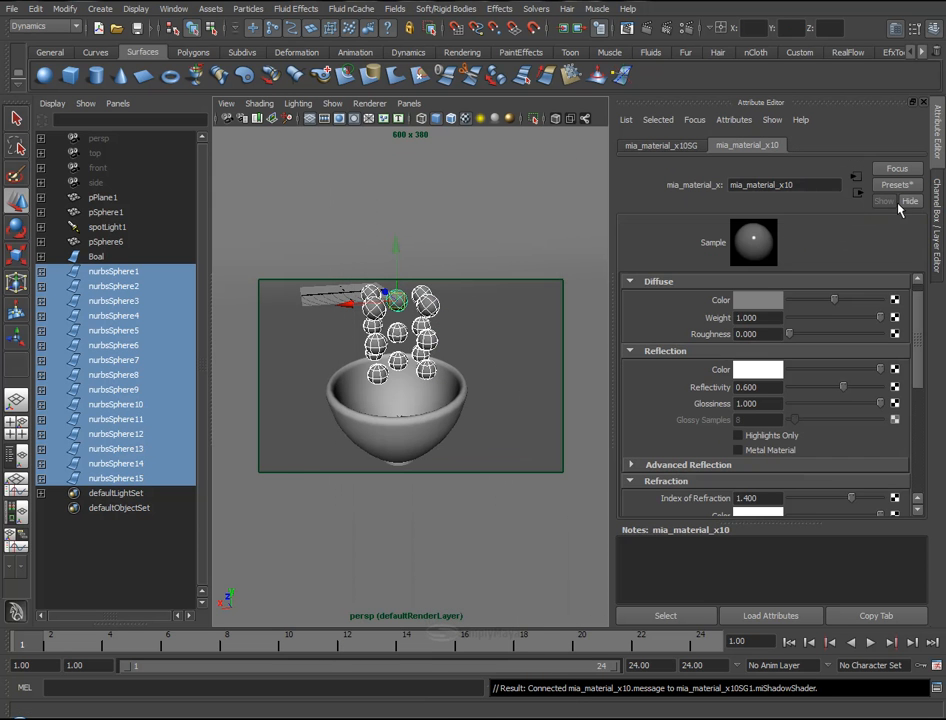
{"action": "left_click", "coordinate": [896, 184]}
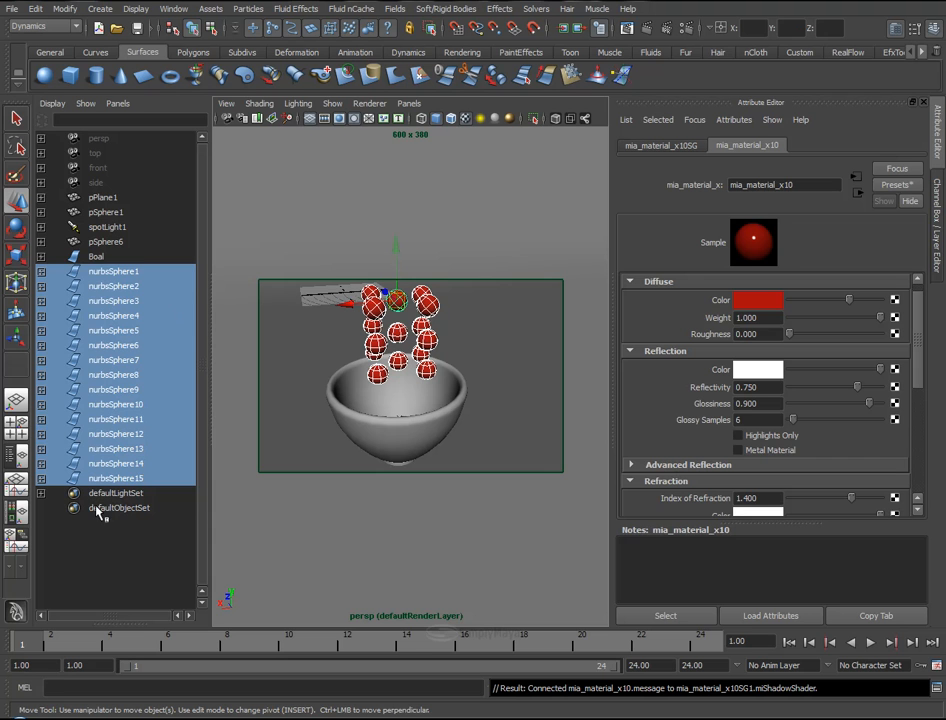
{"action": "left_click", "coordinate": [40, 256]}
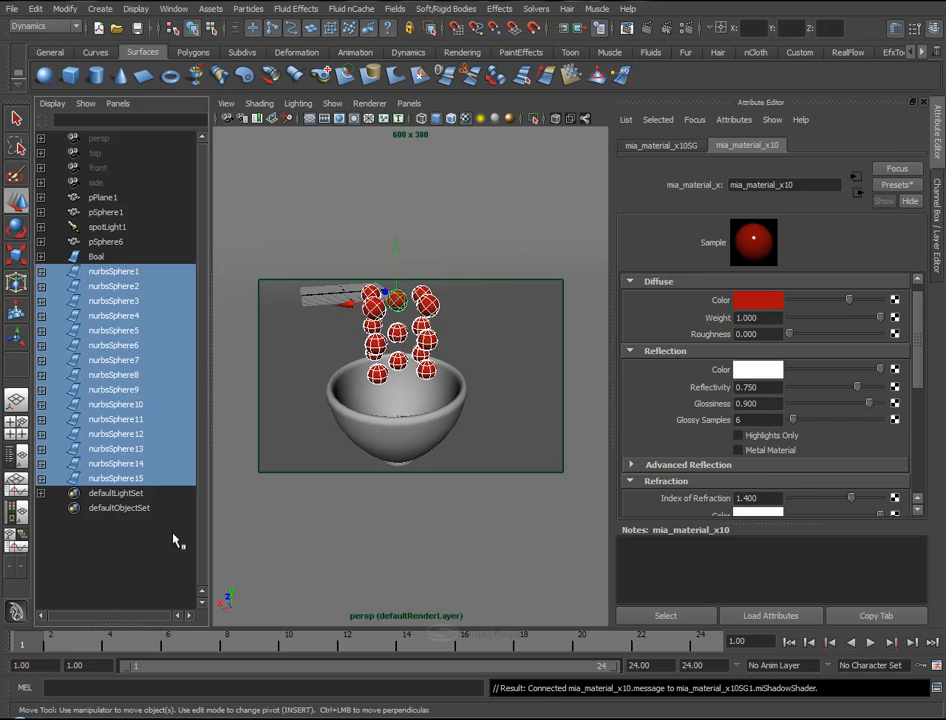
{"action": "left_click", "coordinate": [103, 197]}
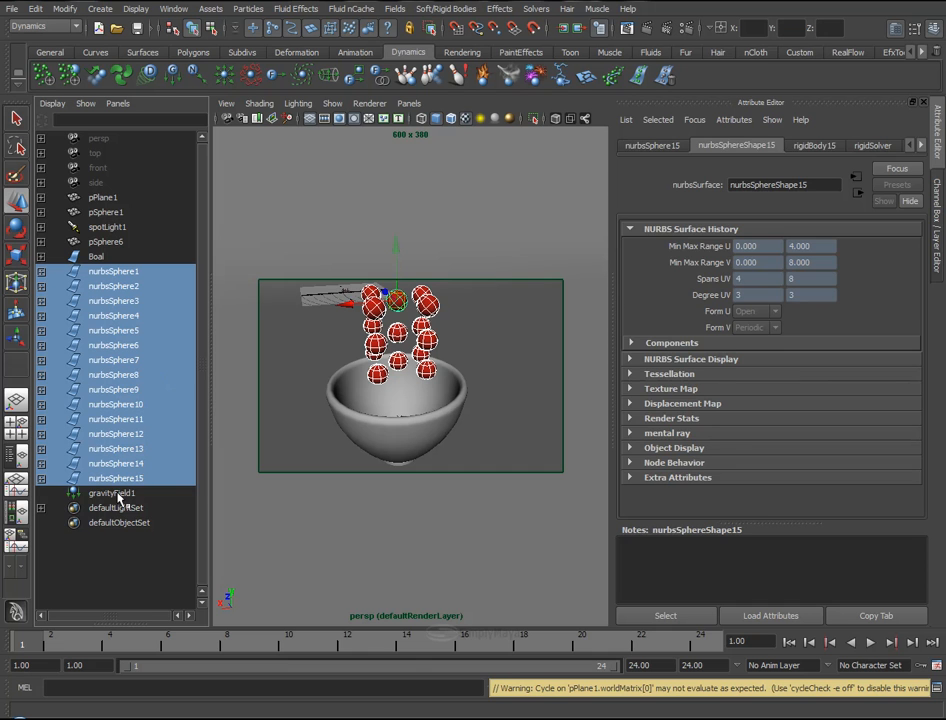
Connect gravityField1 to the selected spheres and run a test playback.
{"action": "left_click", "coordinate": [110, 493]}
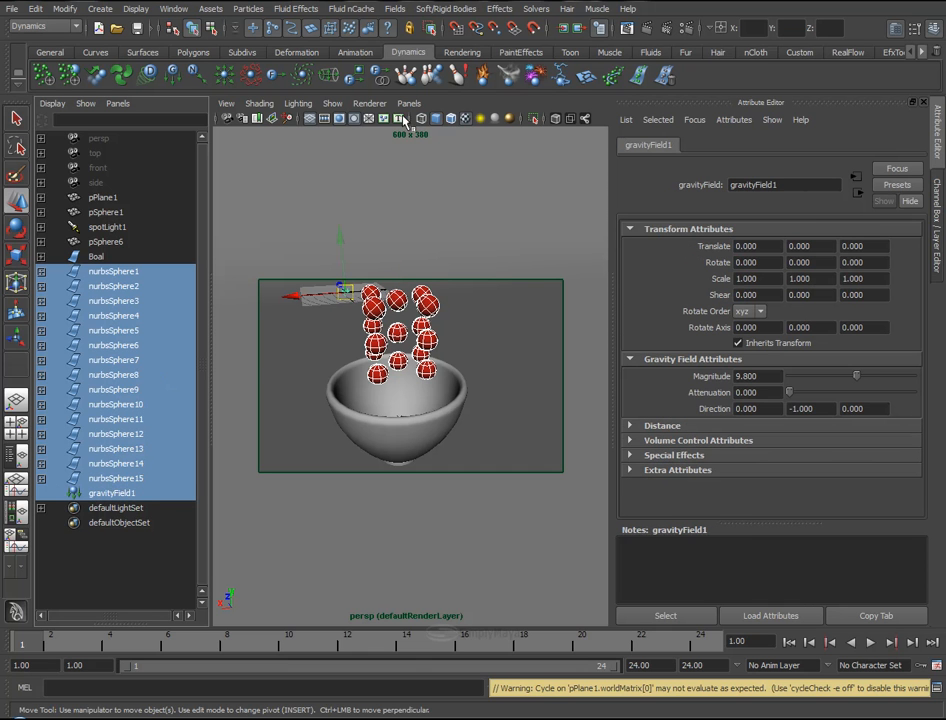
{"action": "left_click", "coordinate": [396, 9]}
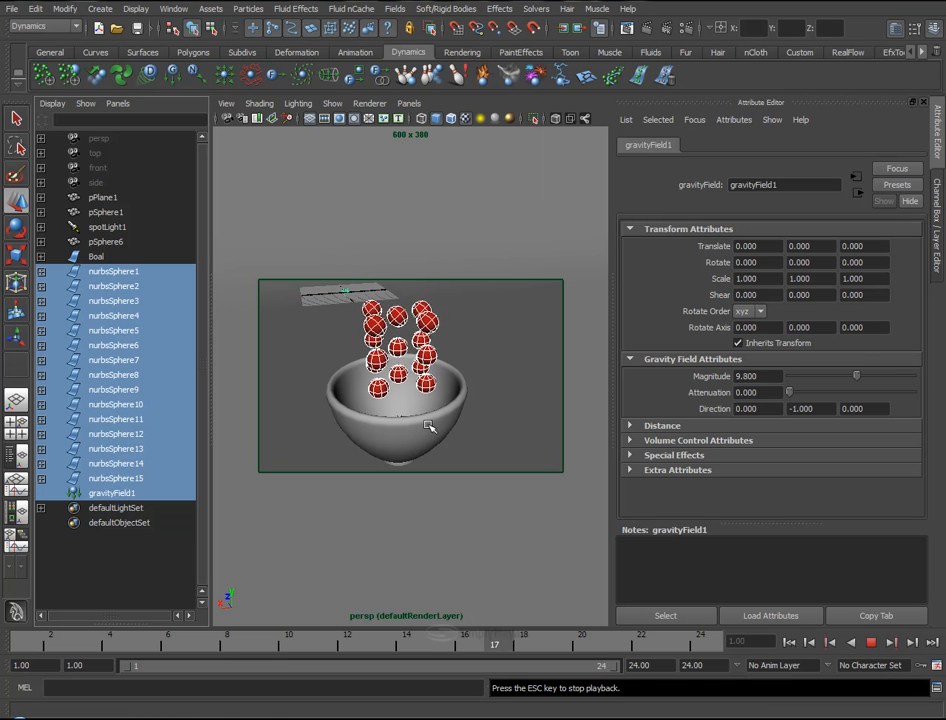
{"action": "left_click", "coordinate": [871, 645]}
{"action": "type", "text": "500"}
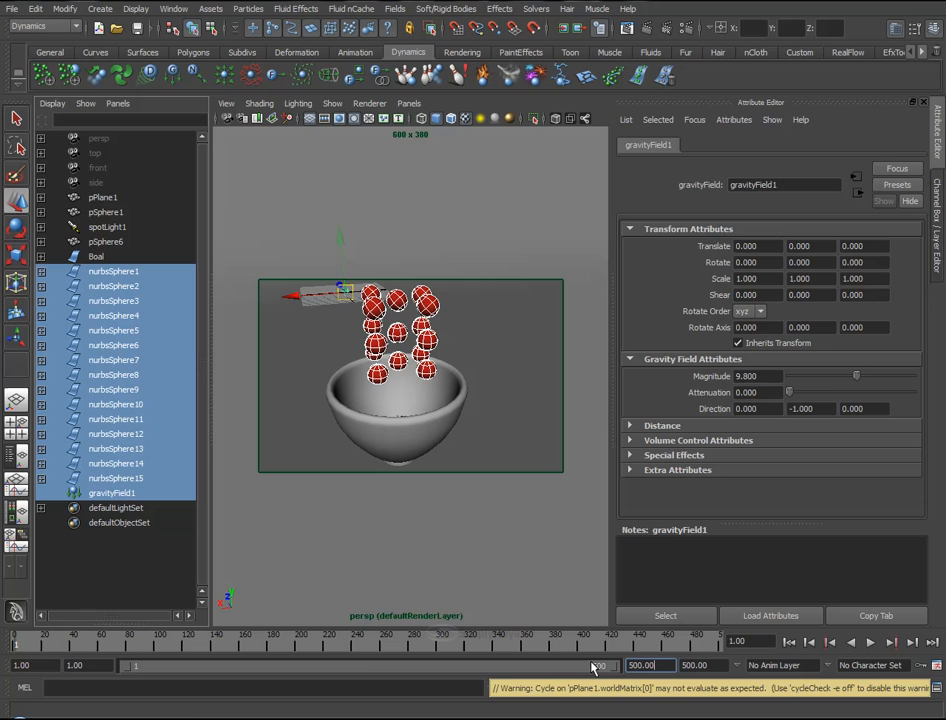
Set the playback and animation end frames to 500.
{"action": "left_click", "coordinate": [883, 662]}
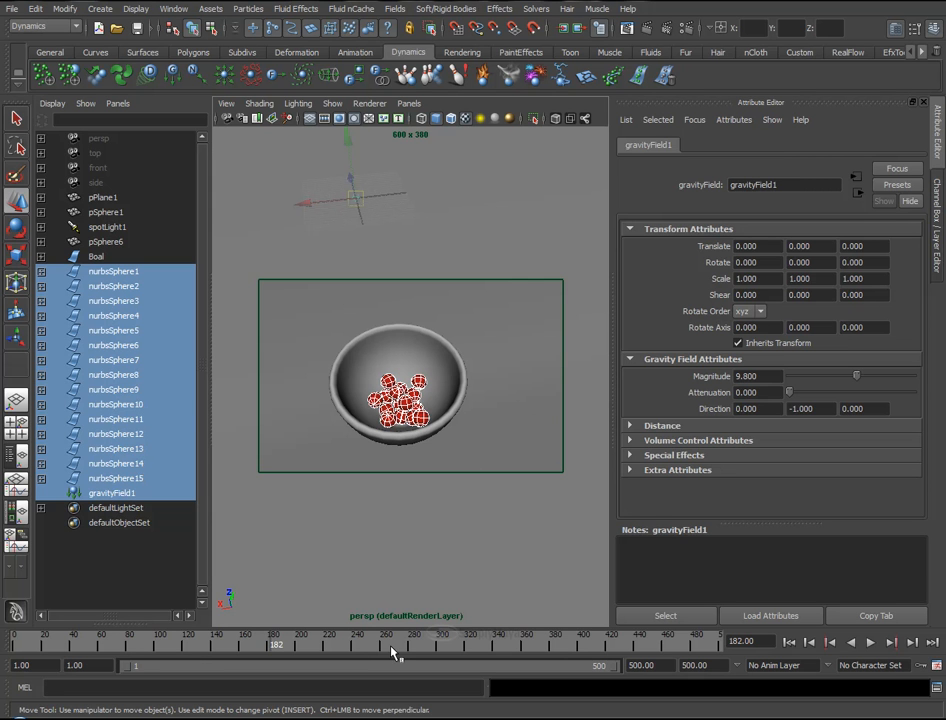
{"action": "mouse_move", "coordinate": [414, 650]}
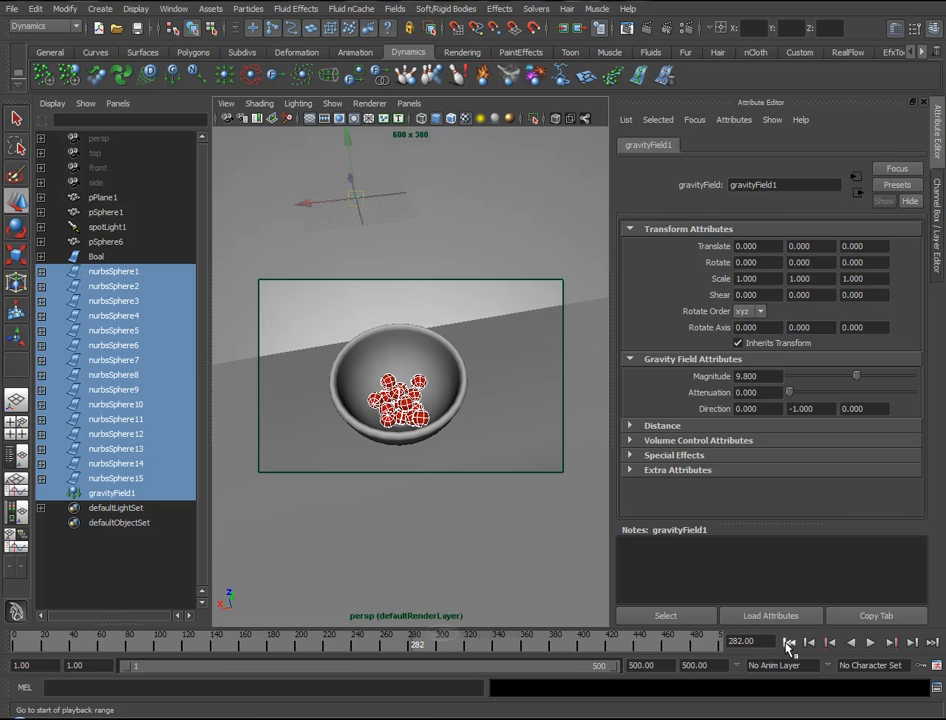
Scrub to frame 175 and select nurbsSphere1 through nurbsSphere15 plus Boal.
{"action": "left_click", "coordinate": [786, 639]}
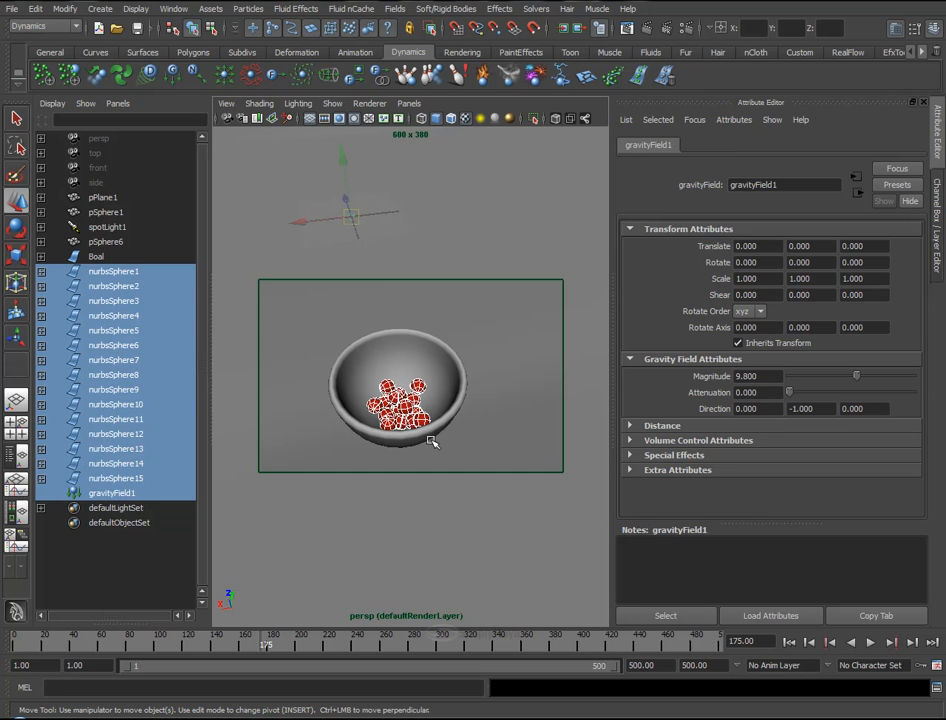
{"action": "mouse_move", "coordinate": [130, 275]}
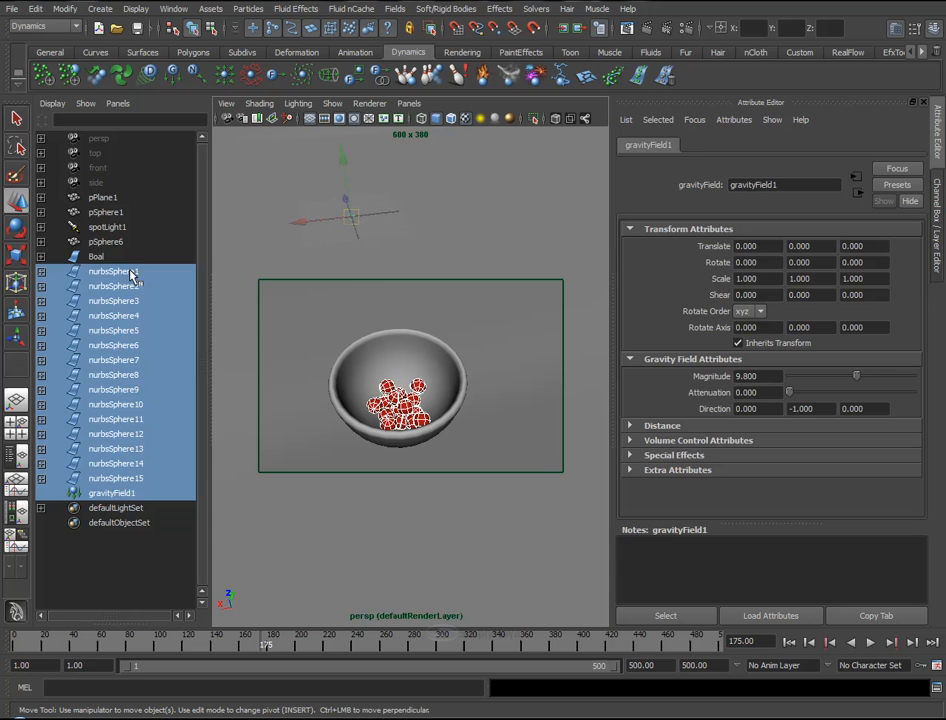
{"action": "left_click", "coordinate": [96, 256]}
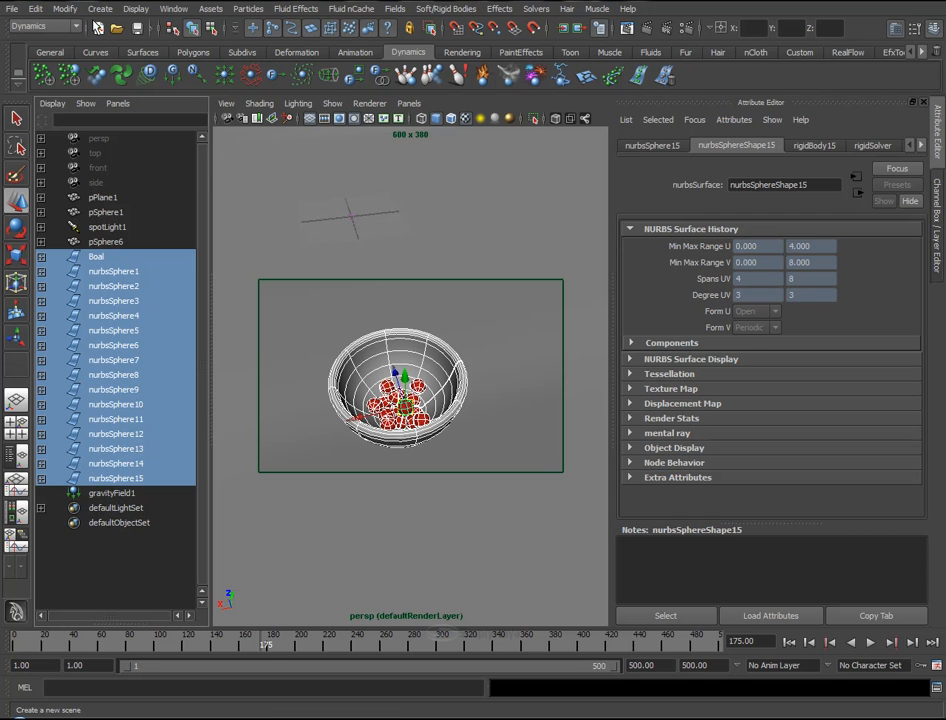
Delete all rigid bodies, freeze the spheres' transformations, and render the current frame.
{"action": "left_click", "coordinate": [36, 9]}
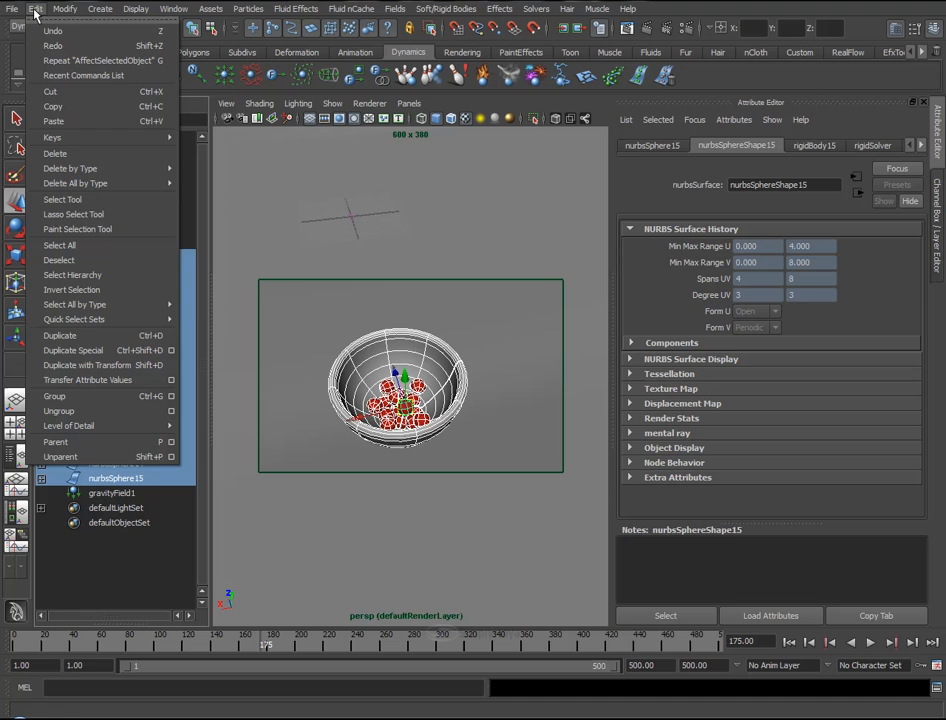
{"action": "mouse_move", "coordinate": [85, 168]}
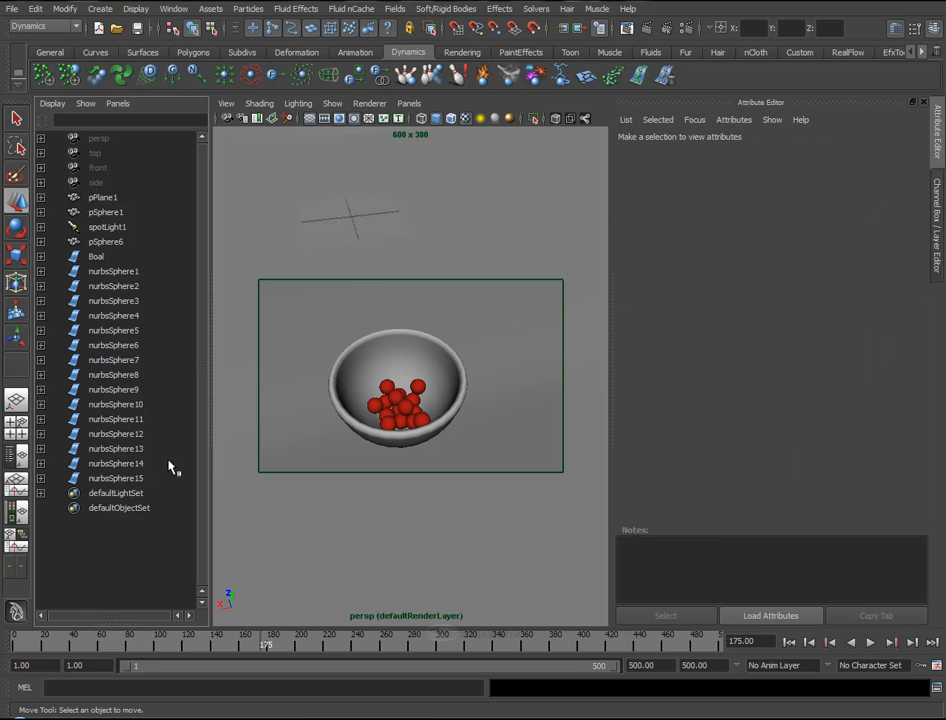
{"action": "left_click", "coordinate": [113, 271]}
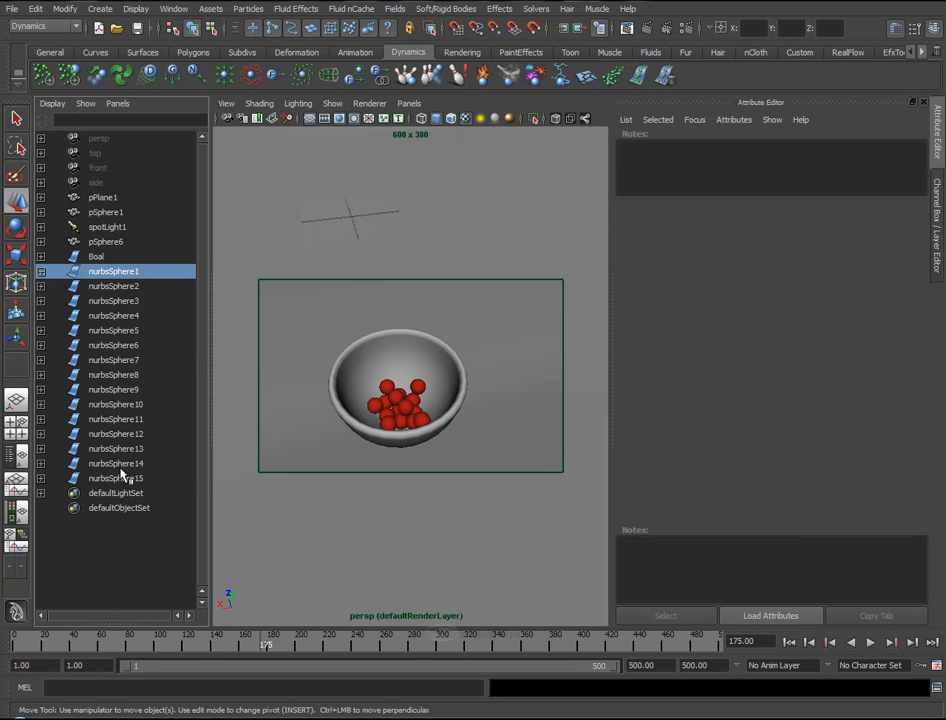
{"action": "left_click", "coordinate": [37, 11]}
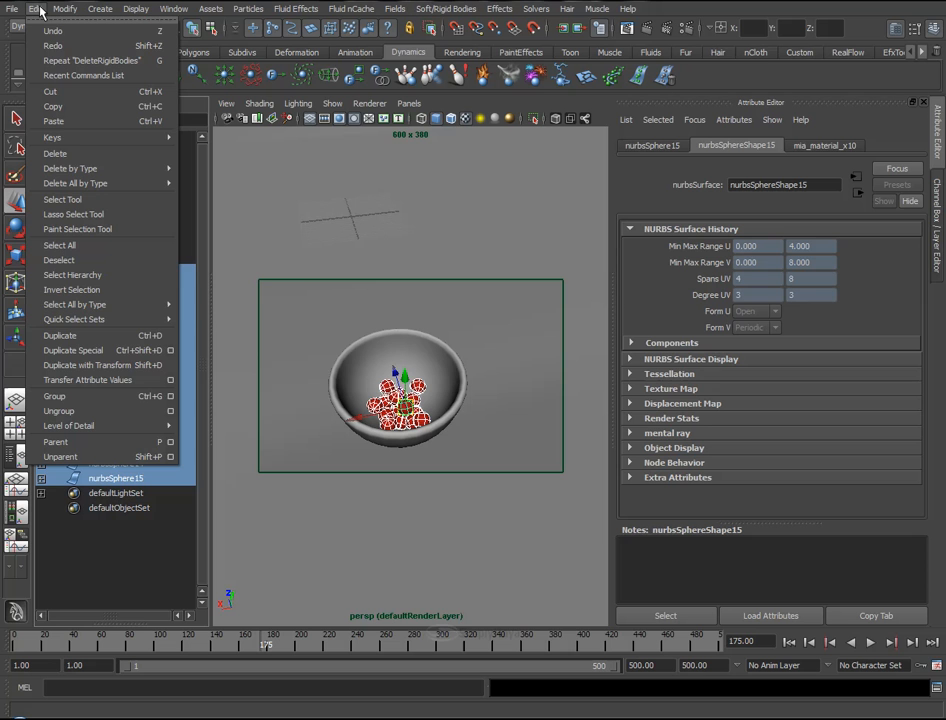
{"action": "mouse_move", "coordinate": [68, 168]}
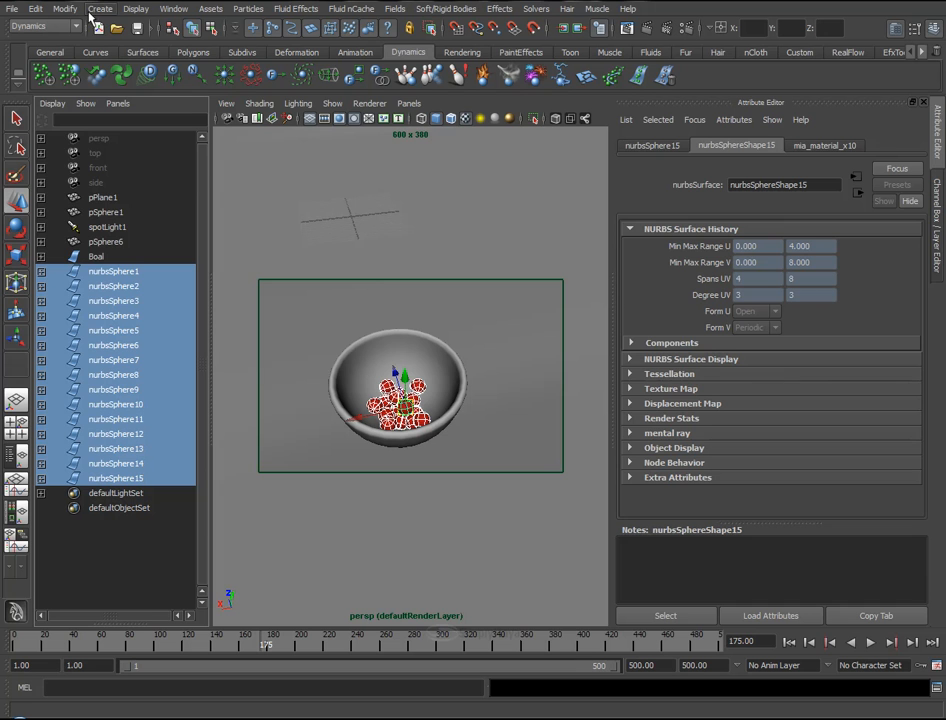
{"action": "left_click", "coordinate": [64, 9]}
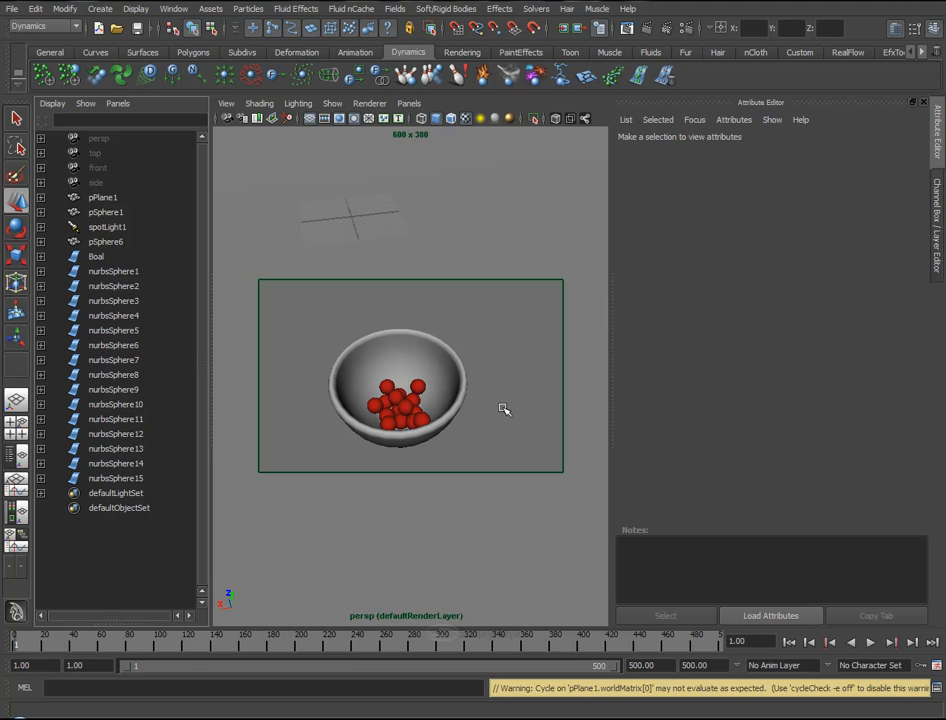
{"action": "mouse_move", "coordinate": [602, 131]}
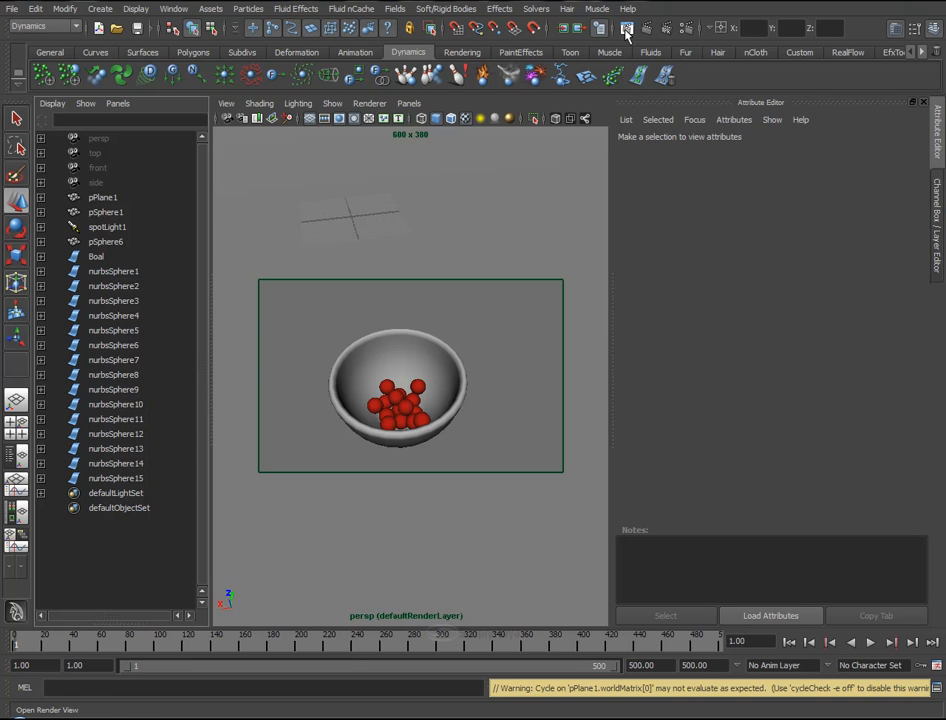
{"action": "left_click", "coordinate": [624, 26]}
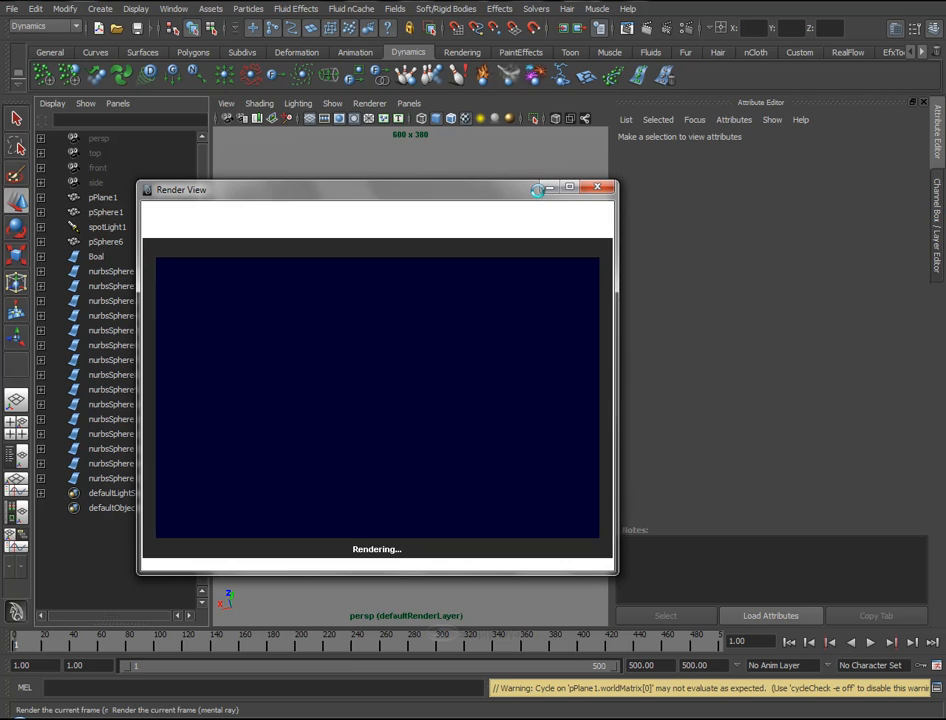